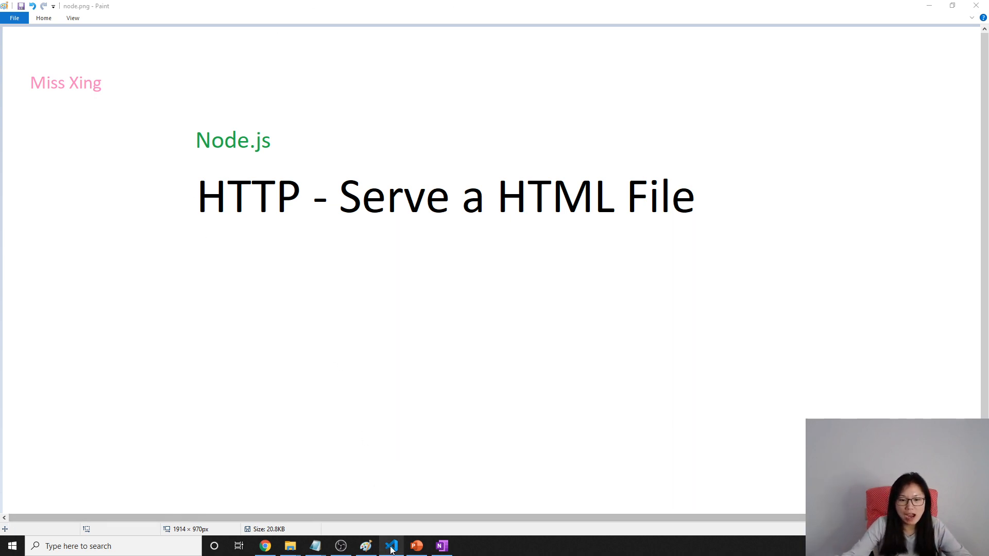
Switch from the Paint title slide to Visual Studio Code with index.html open
{"action": "left_click", "coordinate": [391, 546]}
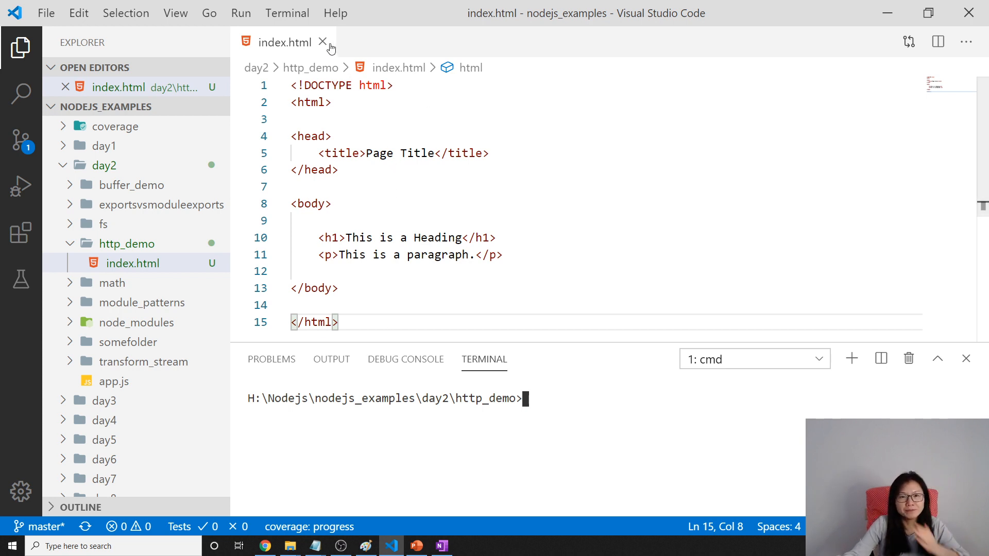
{"action": "mouse_move", "coordinate": [323, 42]}
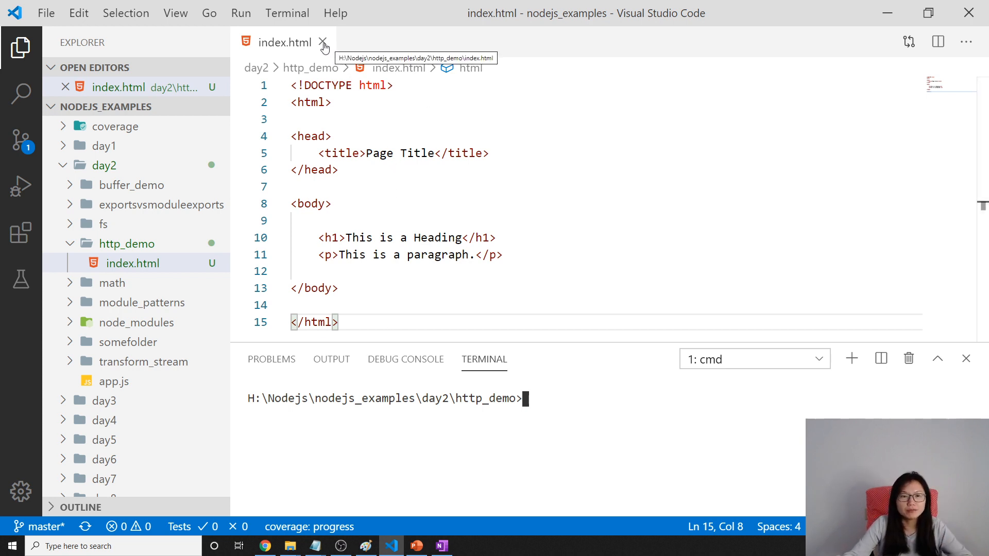
Close index.html and add a new file named app.js in the http_demo folder
{"action": "left_click", "coordinate": [324, 42]}
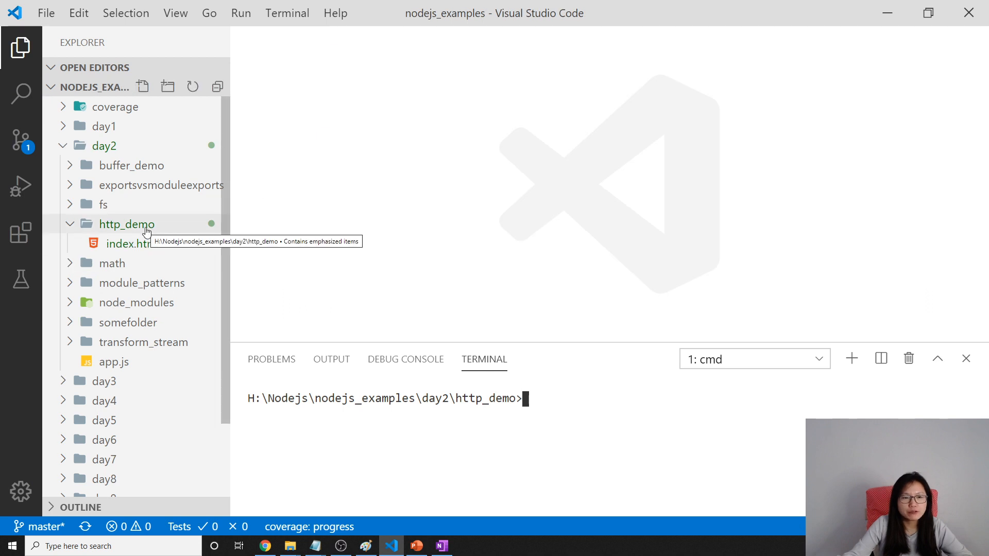
{"action": "right_click", "coordinate": [126, 224]}
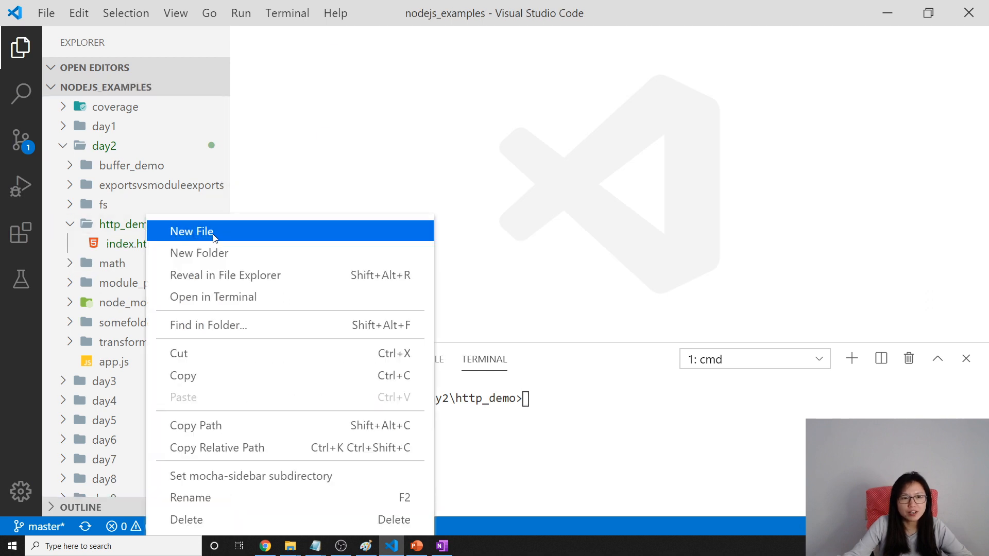
{"action": "left_click", "coordinate": [192, 231]}
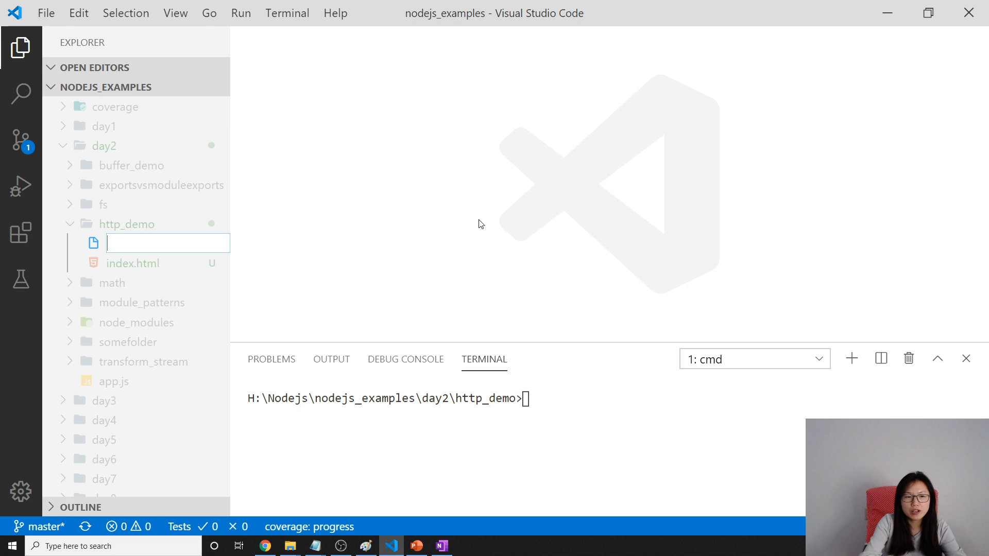
{"action": "type", "text": "app.js"}
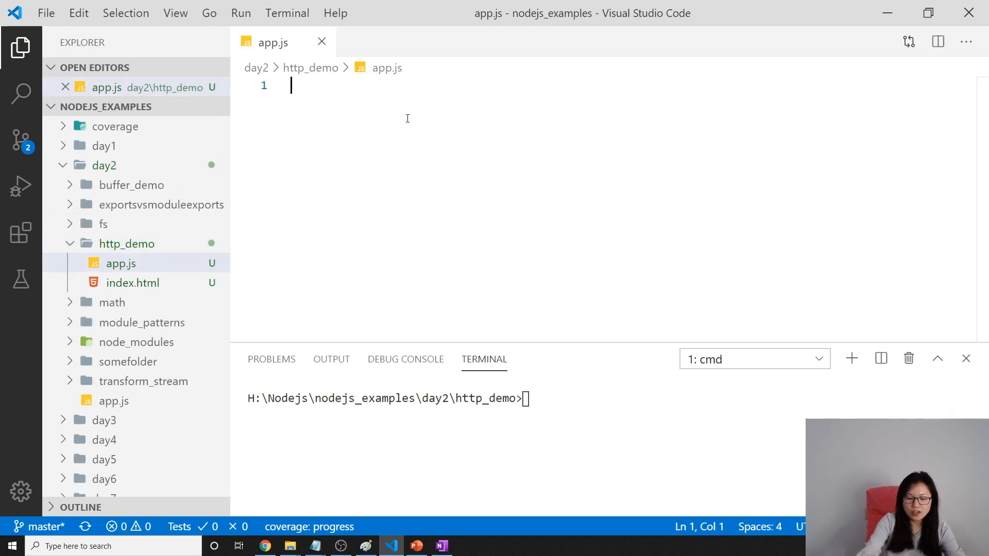
Write const http = require('http') and const fs = require('fs') in app.js
{"action": "type", "text": "const http = requi"}
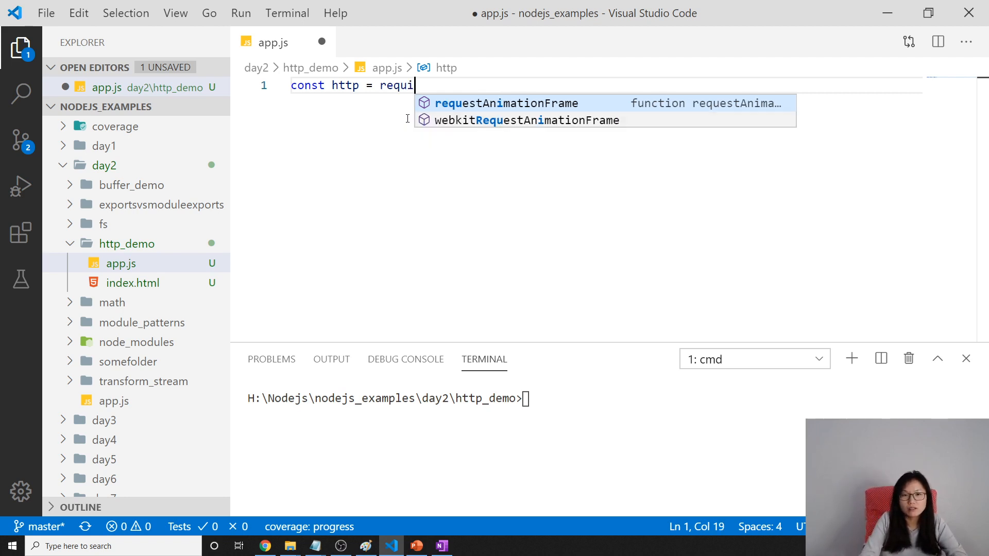
{"action": "type", "text": "re()"}
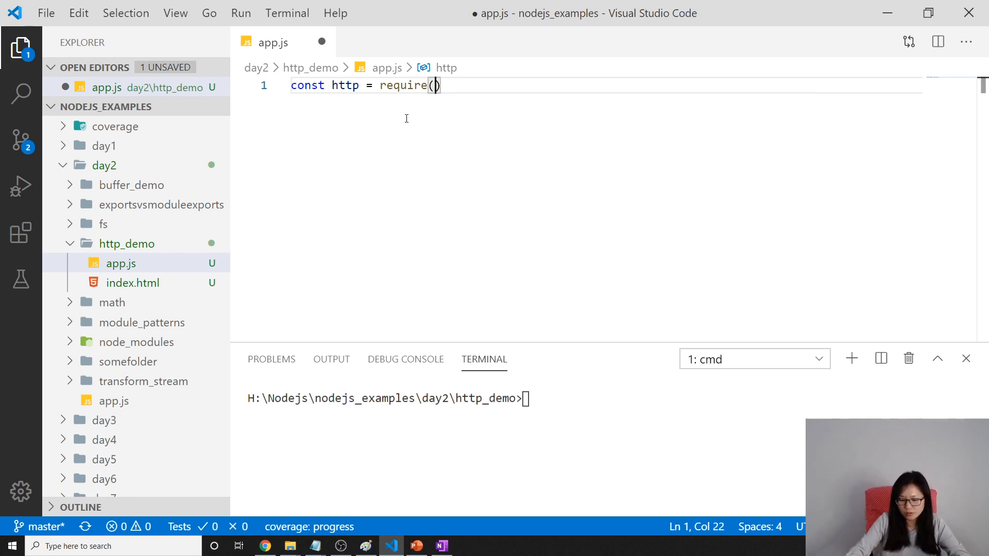
{"action": "type", "text": "'http'"}
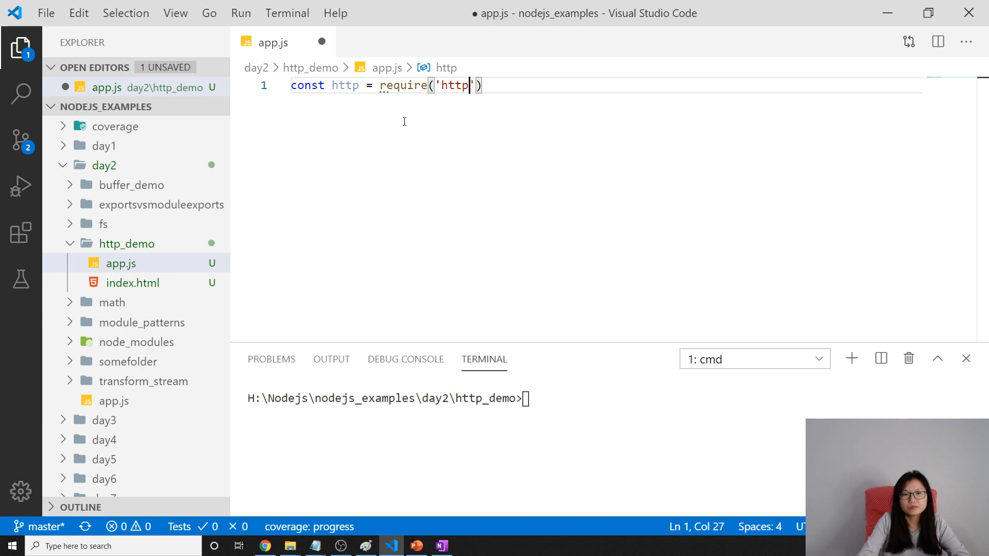
{"action": "type", "text": ");"}
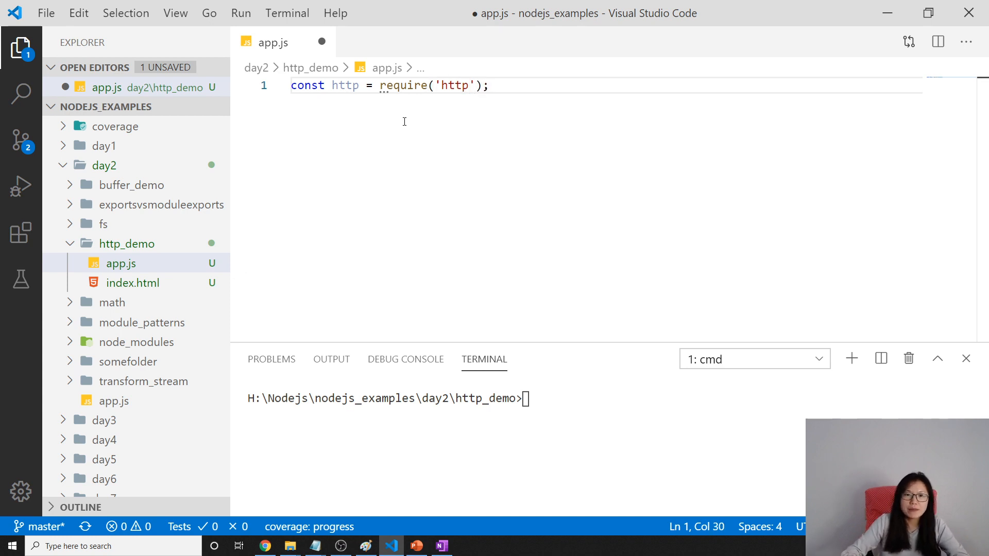
{"action": "type", "text": "const fs ="}
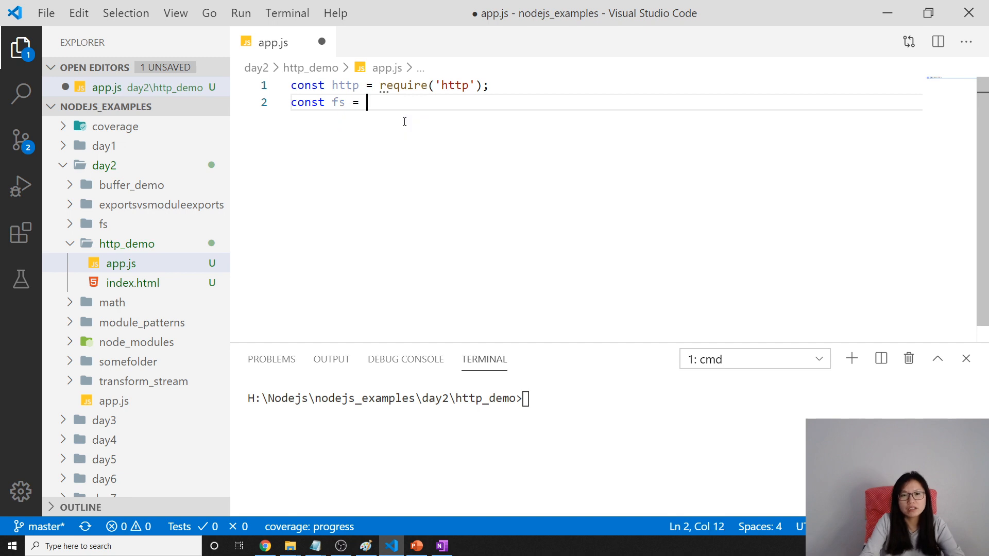
{"action": "type", "text": "require('fs');"}
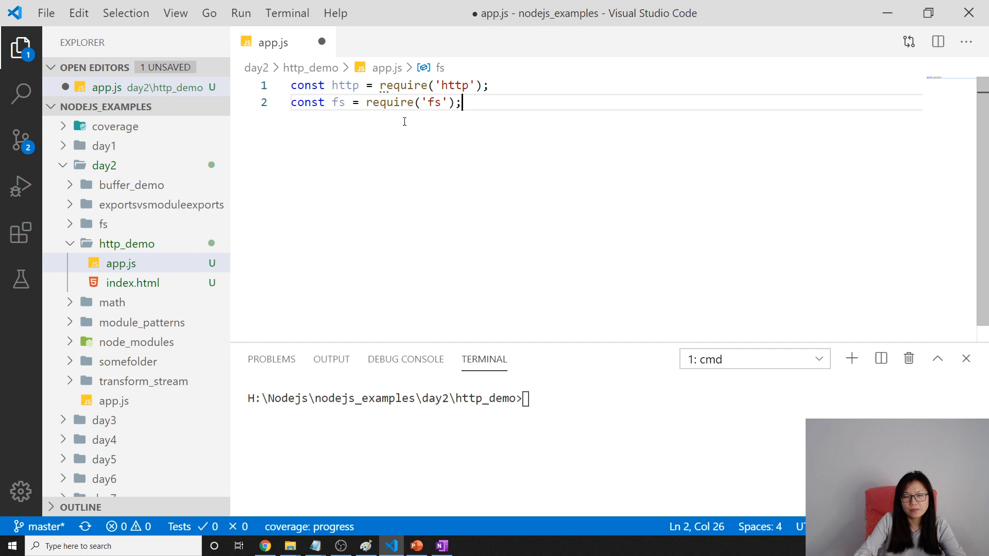
{"action": "type", "text": "http.createServer("}
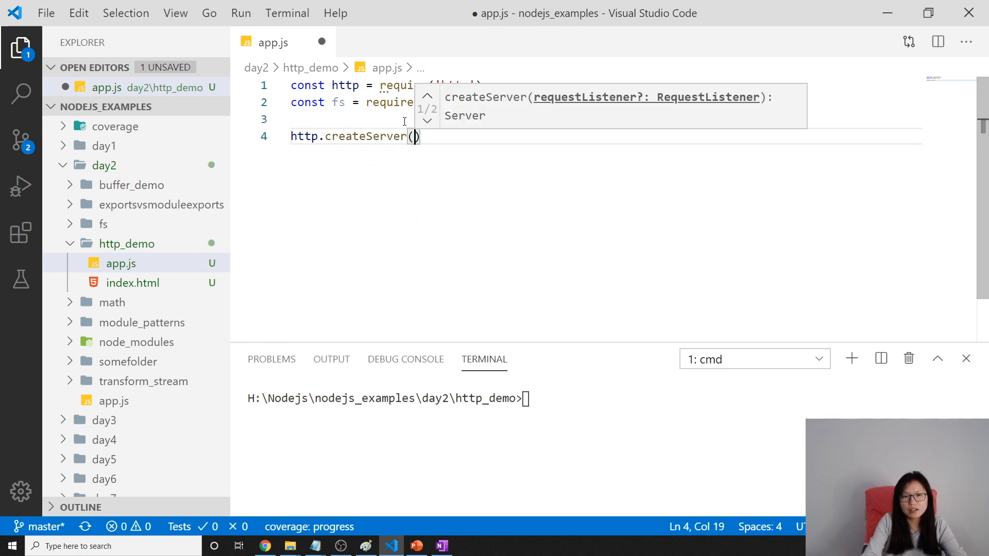
Give createServer a function(req, res) callback and chain .listen(3000) with an arrow callback
{"action": "type", "text": "function"}
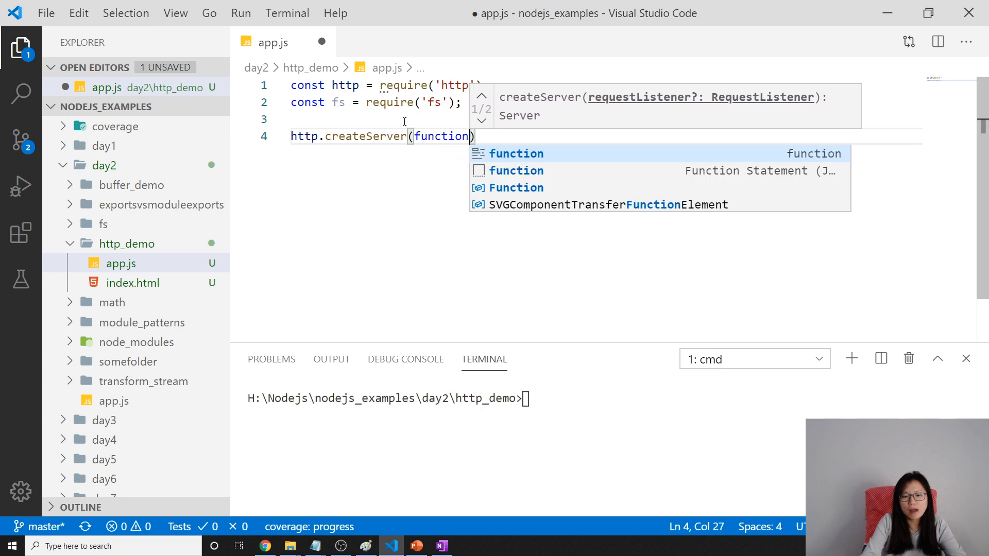
{"action": "type", "text": "(req, res"}
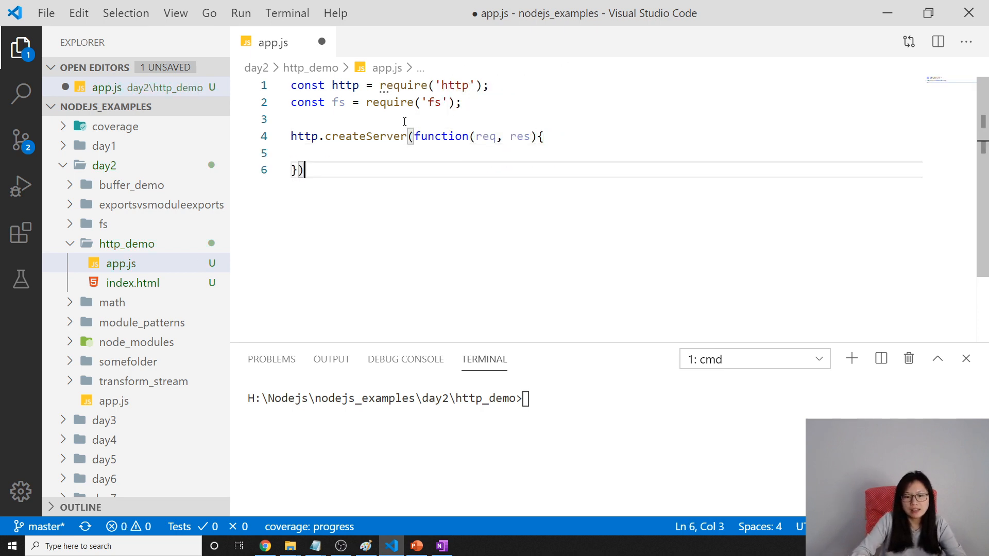
{"action": "type", "text": ".li"}
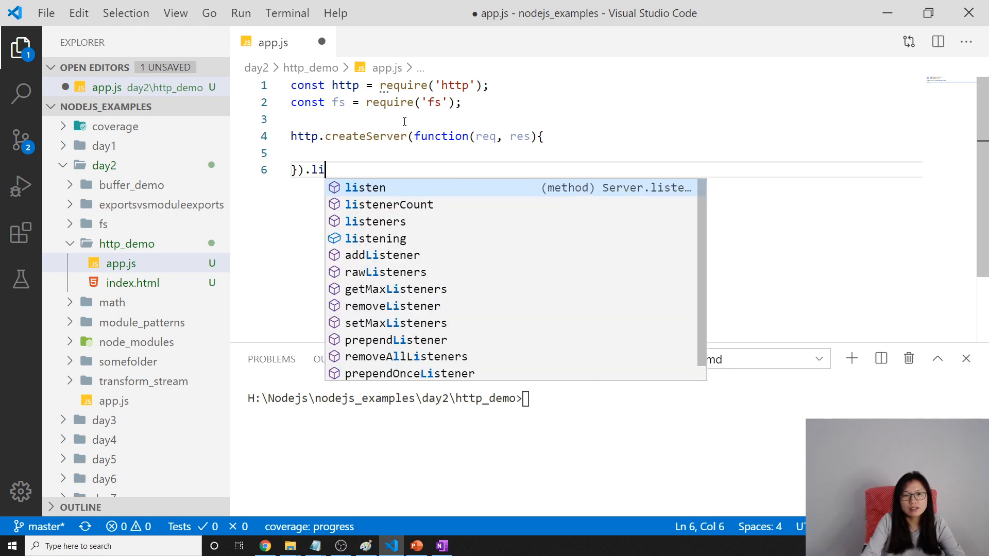
{"action": "type", "text": "sten(3000"}
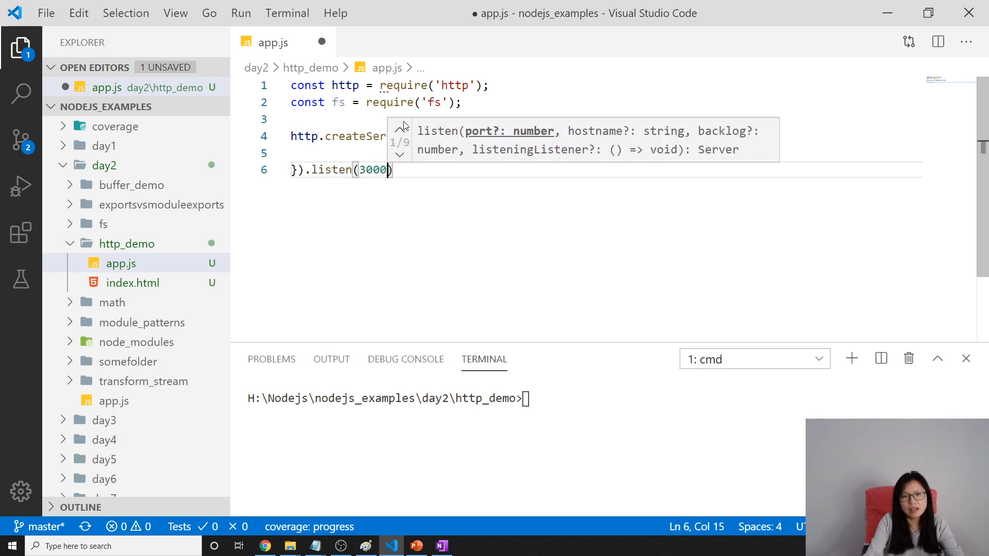
{"action": "type", "text": ","}
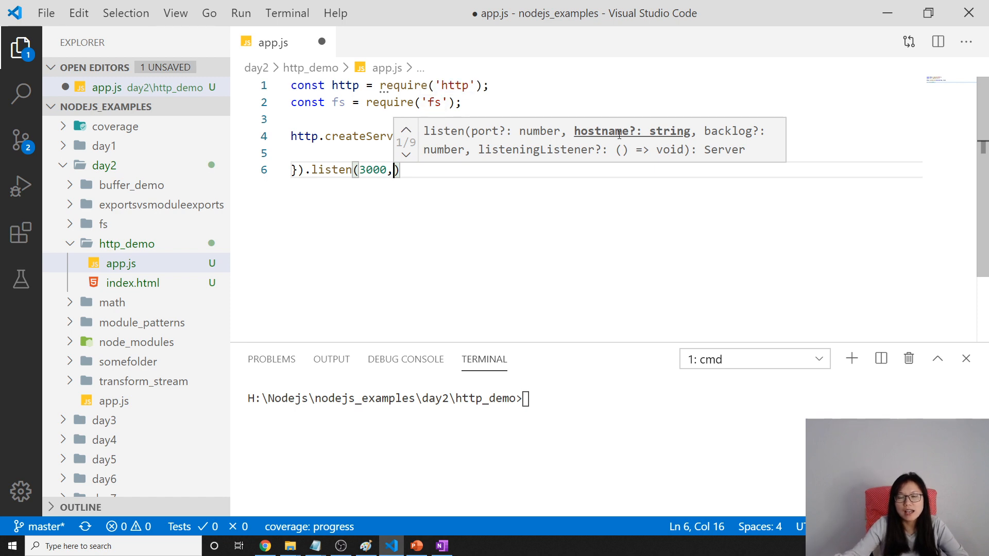
{"action": "type", "text": "()"}
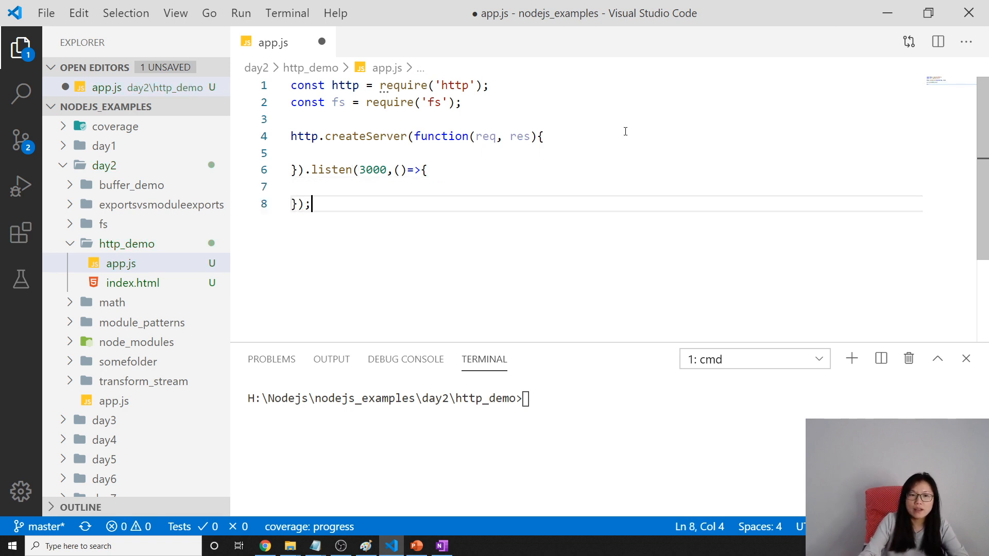
Log 'running on 3000' in the listen callback and save app.js
{"action": "type", "text": "co"}
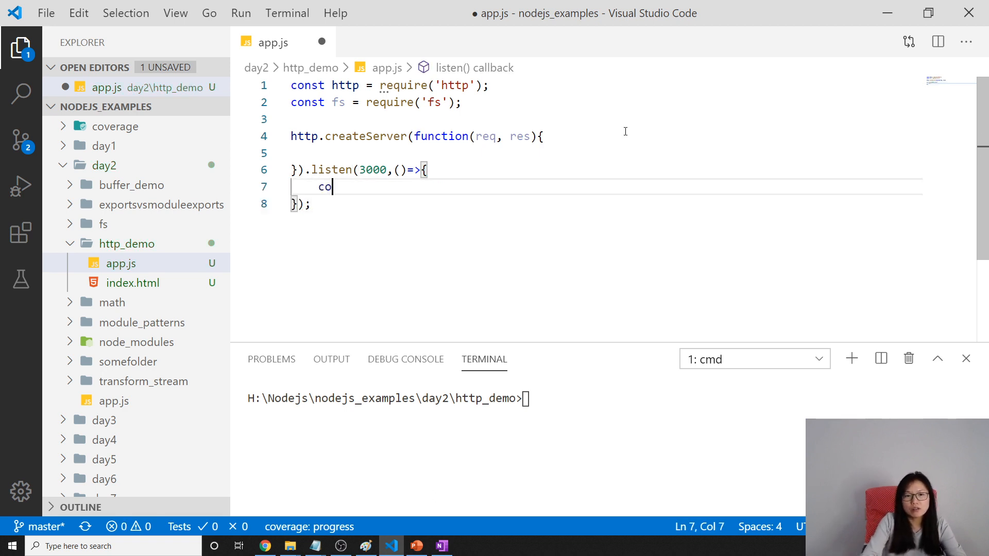
{"action": "type", "text": "nsole.log("}
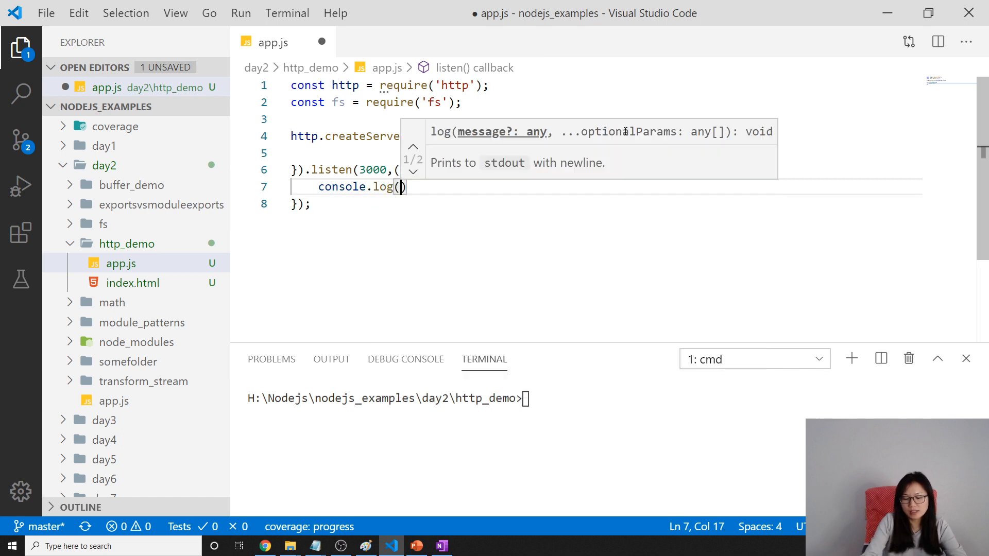
{"action": "type", "text": "'running on '"}
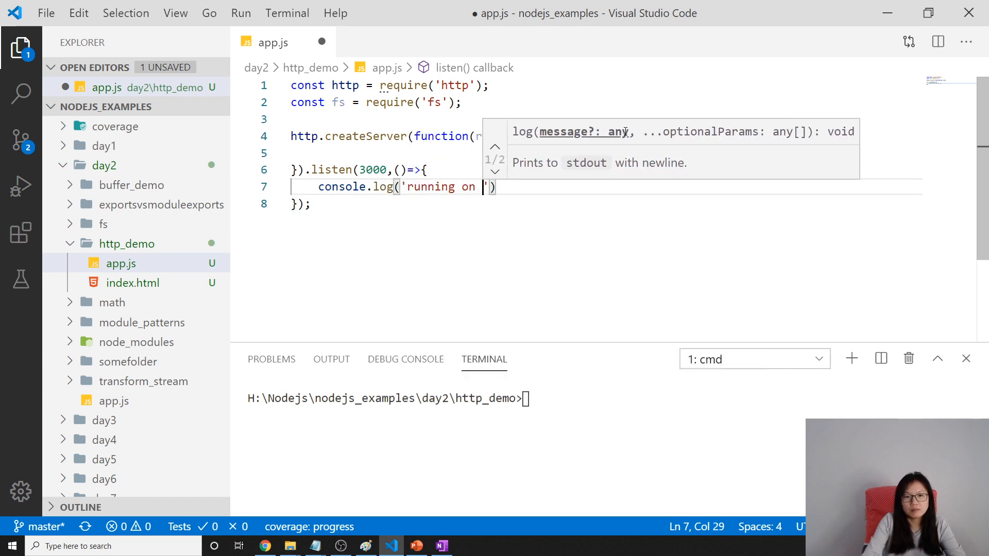
{"action": "type", "text": "3000"}
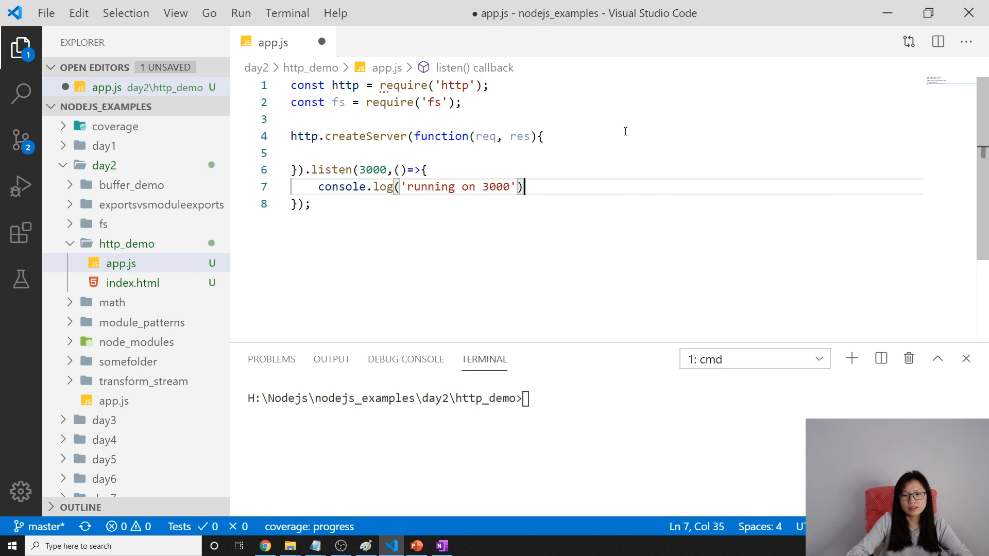
{"action": "key", "text": "ctrl+s"}
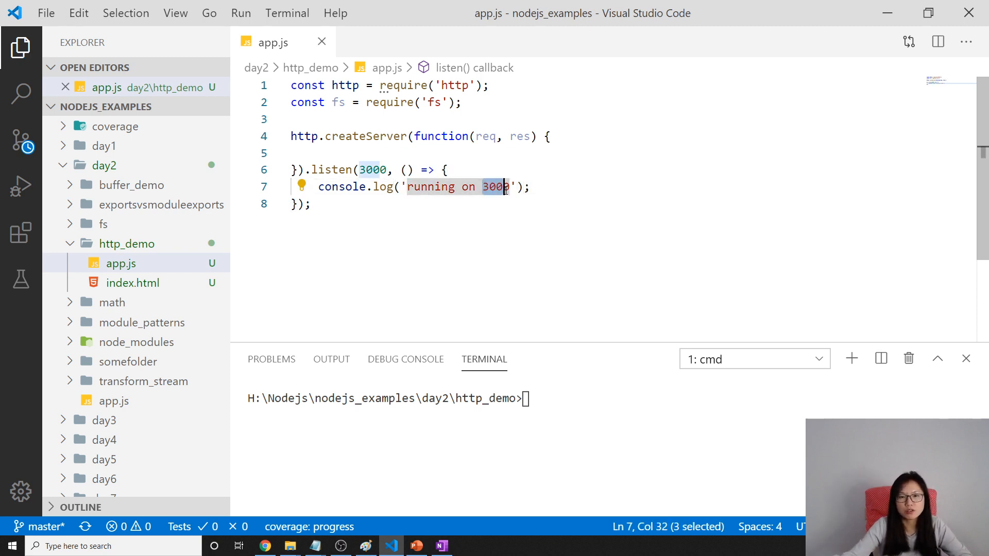
{"action": "key", "text": "enter"}
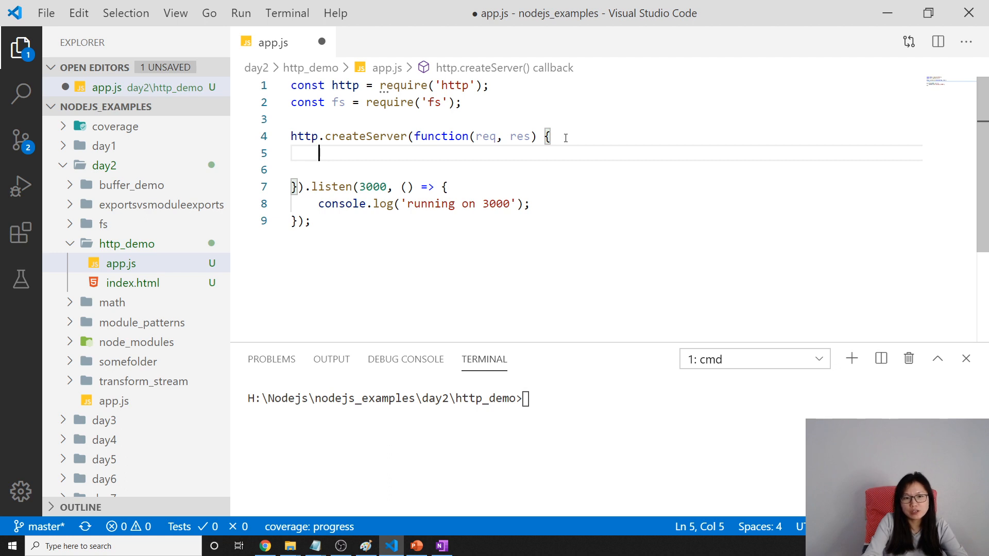
Add const html = fs.readFileSync('./index.html') and res.end(html) inside the callback
{"action": "type", "text": "const html"}
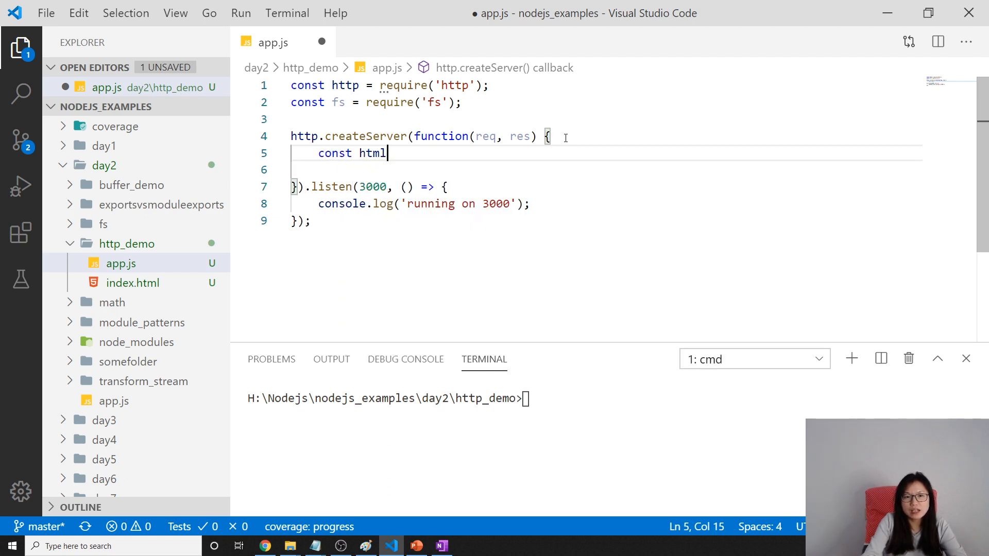
{"action": "type", "text": "= fs."}
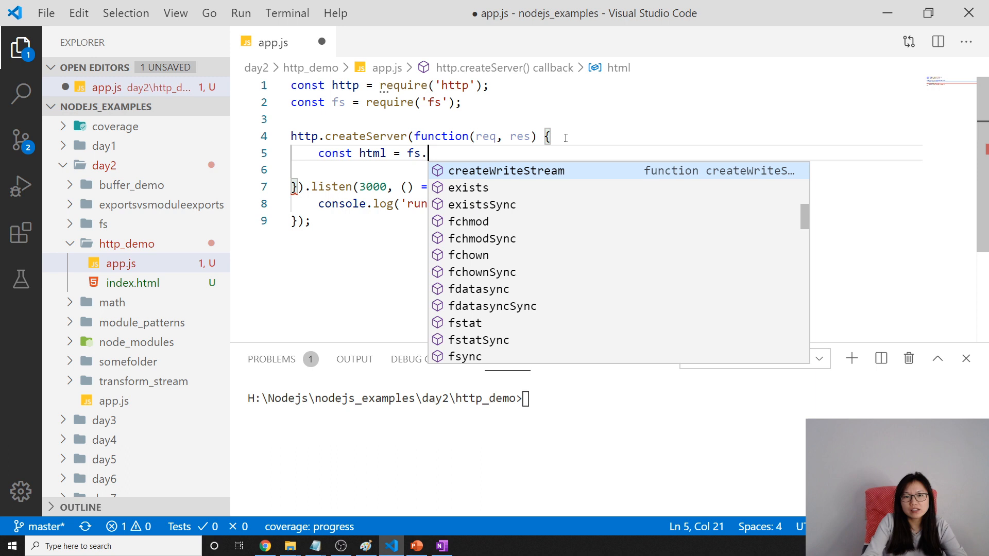
{"action": "type", "text": "readFileSync"}
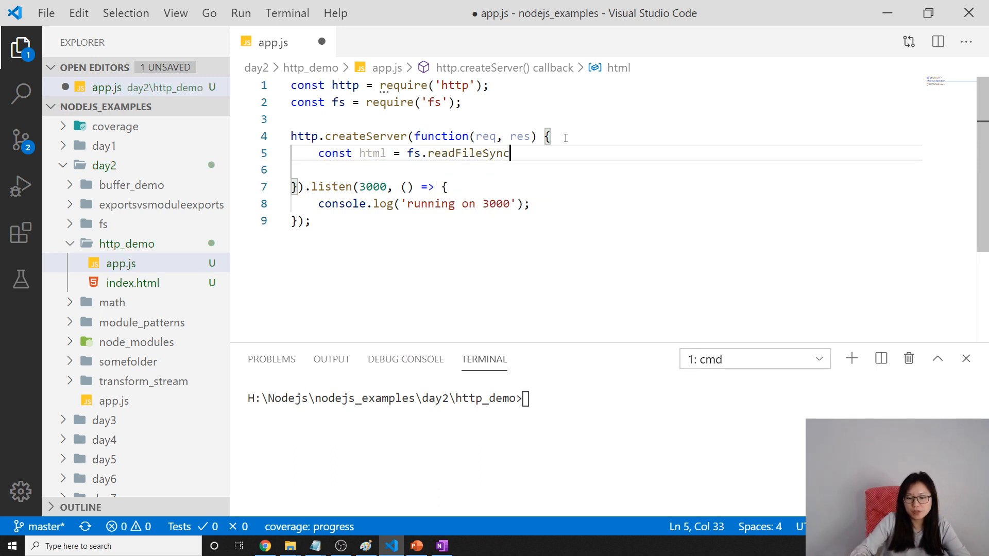
{"action": "type", "text": "('')"}
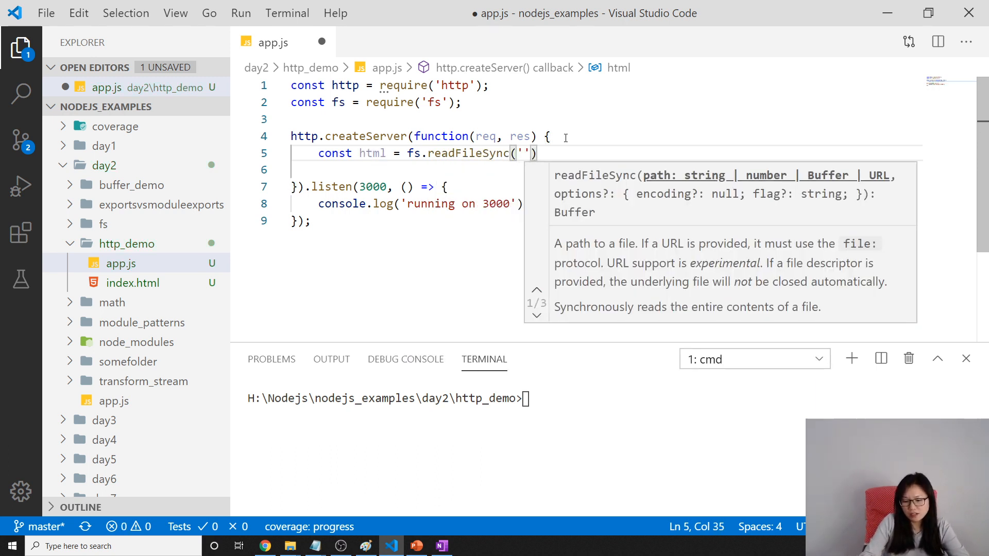
{"action": "type", "text": "./i"}
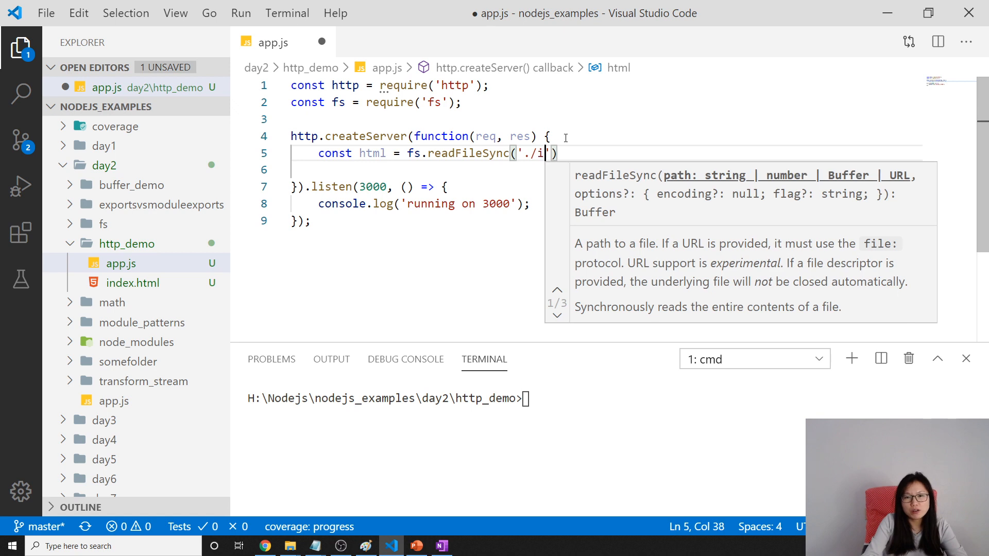
{"action": "type", "text": "ndex.html"}
{"action": "type", "text": "c"}
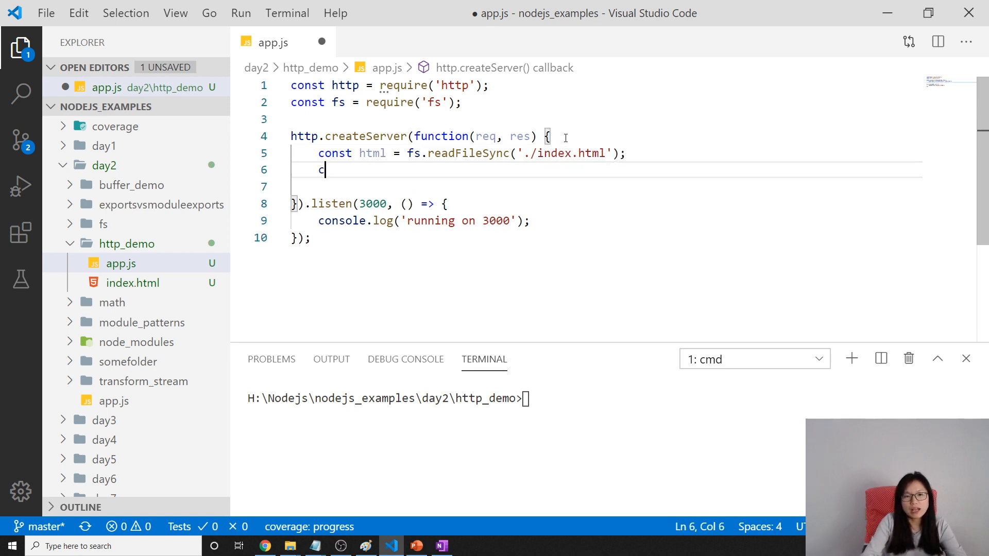
{"action": "type", "text": "res.end"}
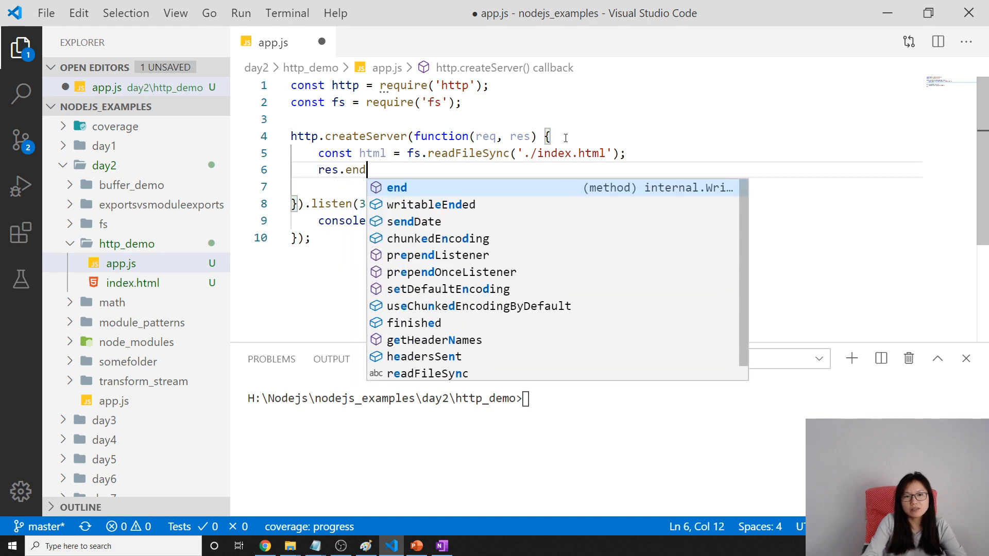
{"action": "type", "text": "(html);"}
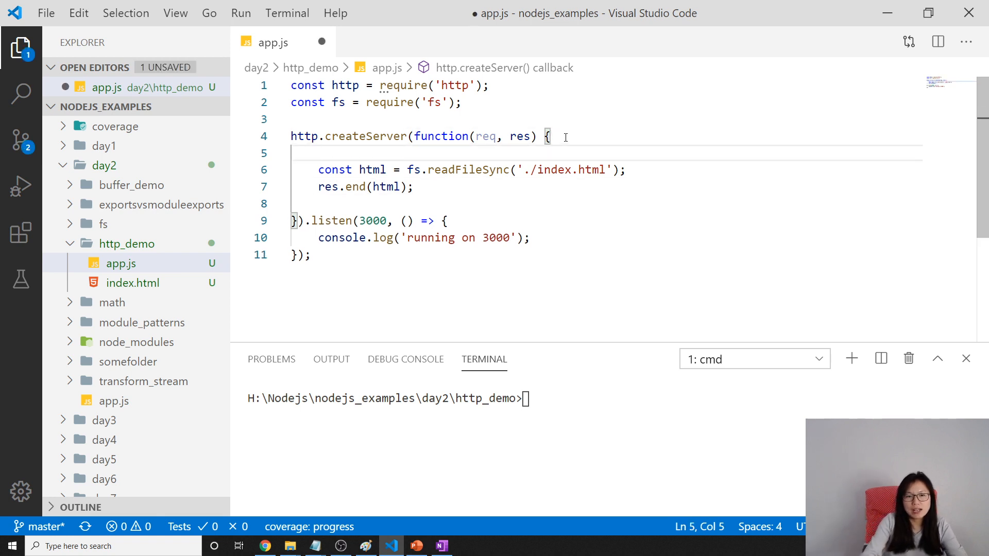
Add res.writeHead(200, { 'content-type': 'text/html' }) to the callback and save app.js
{"action": "type", "text": "re"}
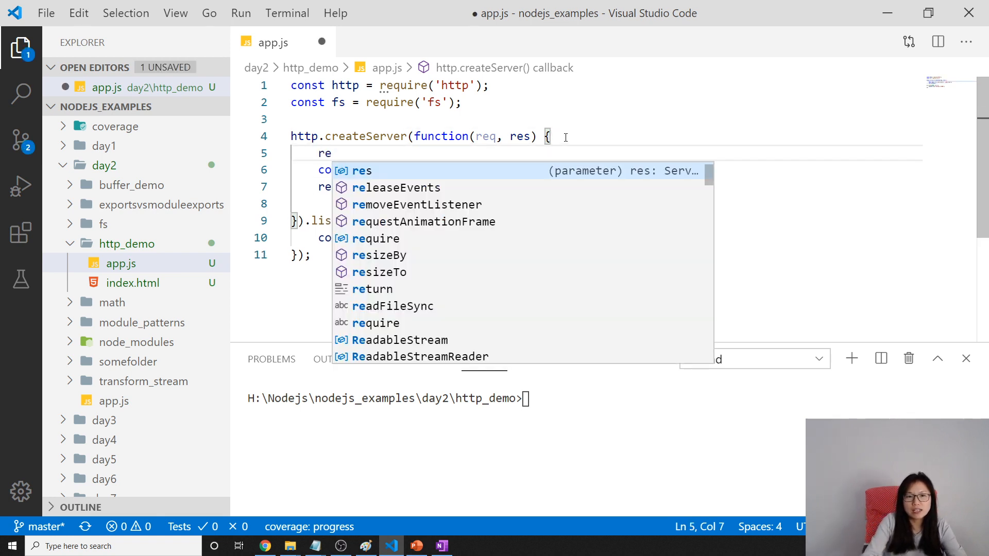
{"action": "type", "text": ".writeHead("}
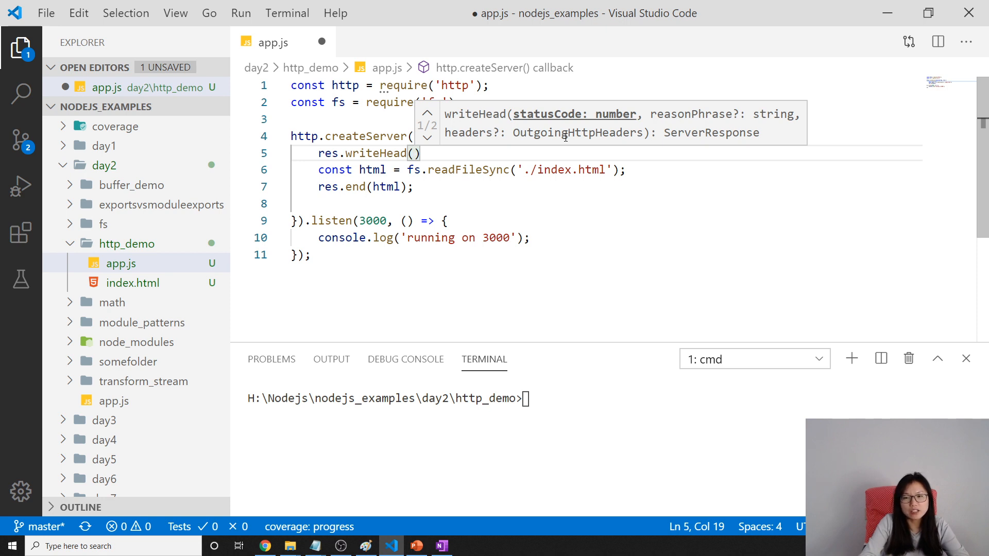
{"action": "type", "text": "200, {"}
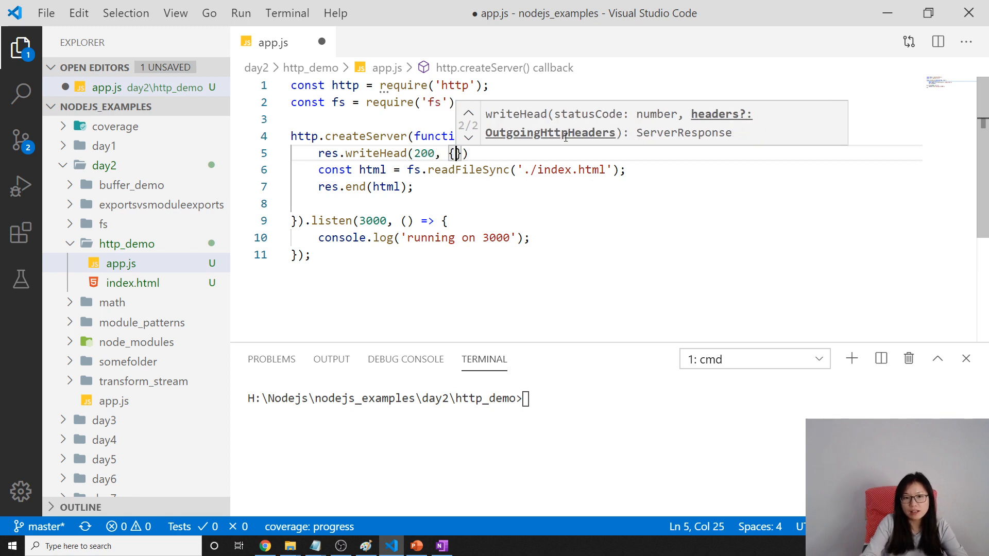
{"action": "type", "text": "'content"}
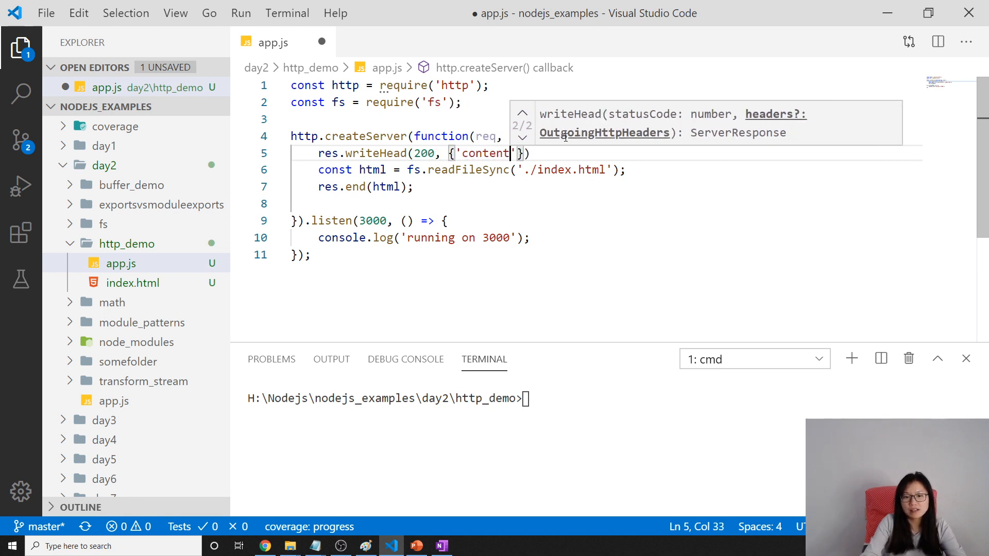
{"action": "type", "text": "-type': 'tx"}
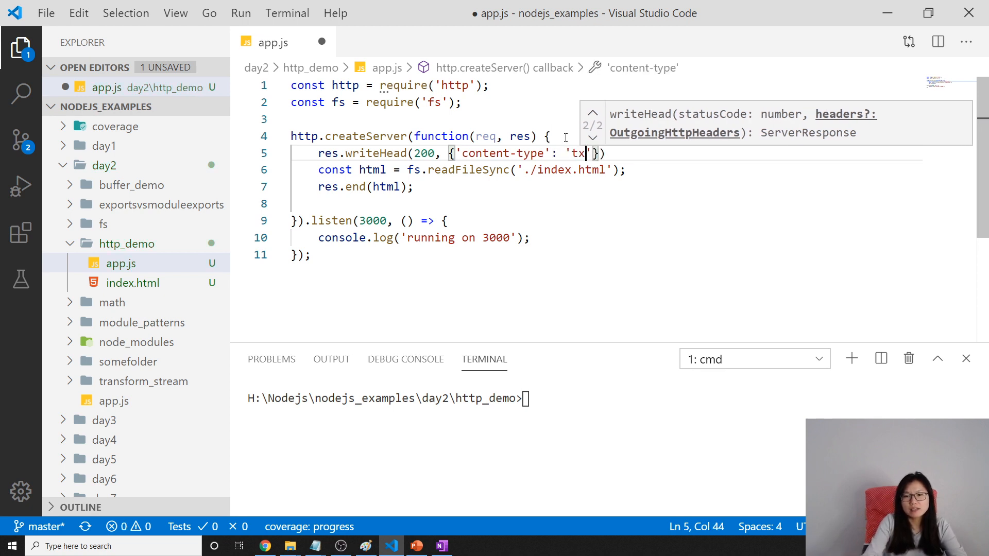
{"action": "type", "text": "ext"}
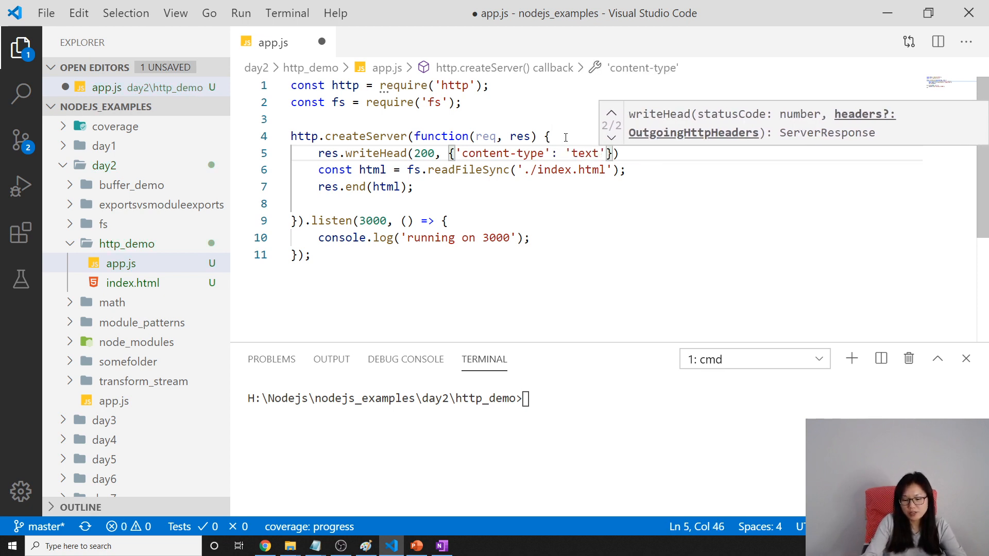
{"action": "type", "text": "/html"}
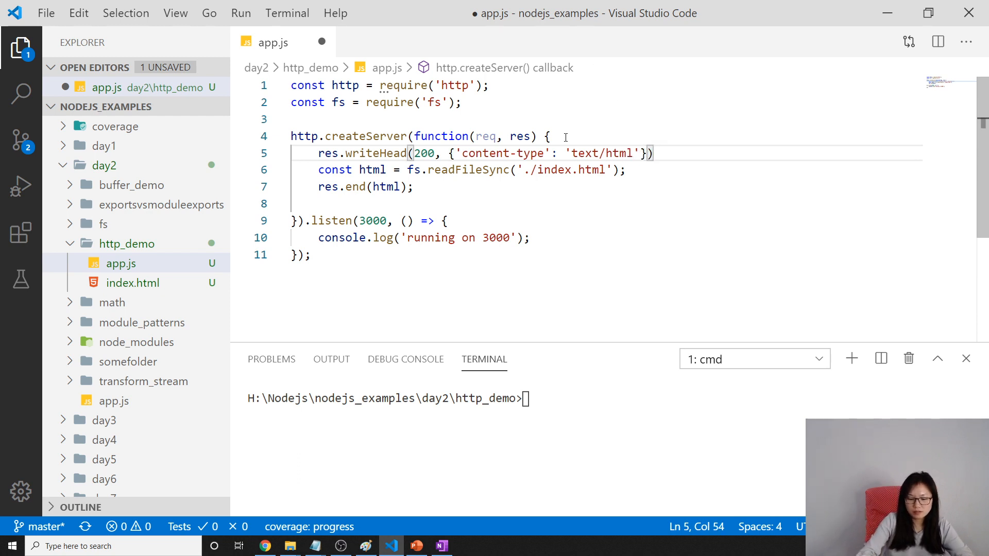
{"action": "key", "text": "ctrl+s"}
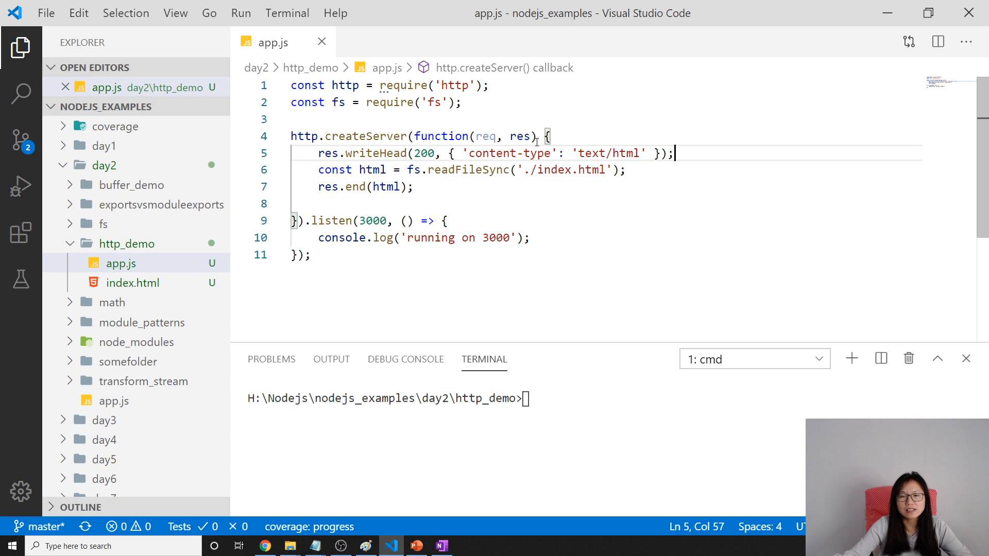
{"action": "mouse_move", "coordinate": [440, 199]}
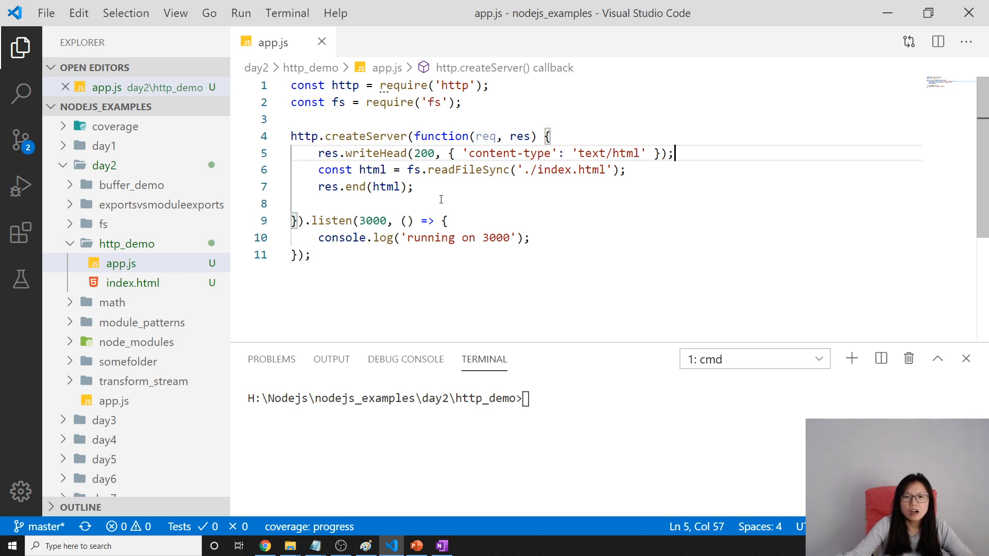
Remove the empty line after res.end and run node app.js in the terminal
{"action": "double_click", "coordinate": [469, 170]}
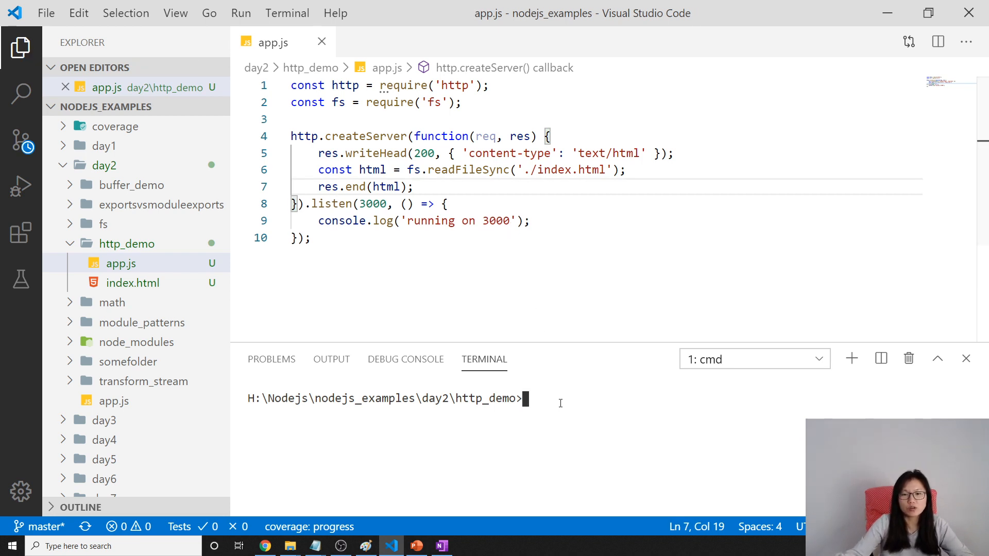
{"action": "type", "text": "node"}
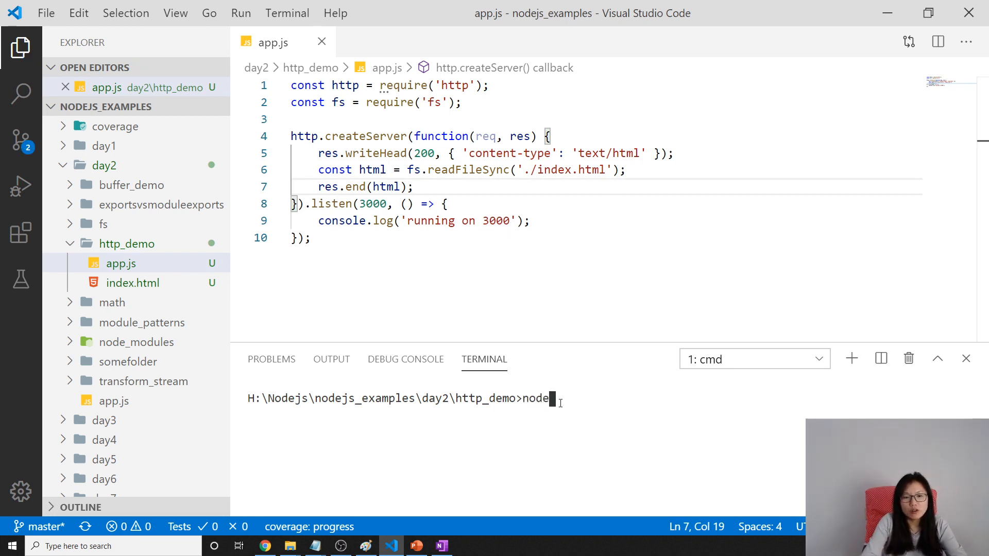
{"action": "type", "text": "app.js"}
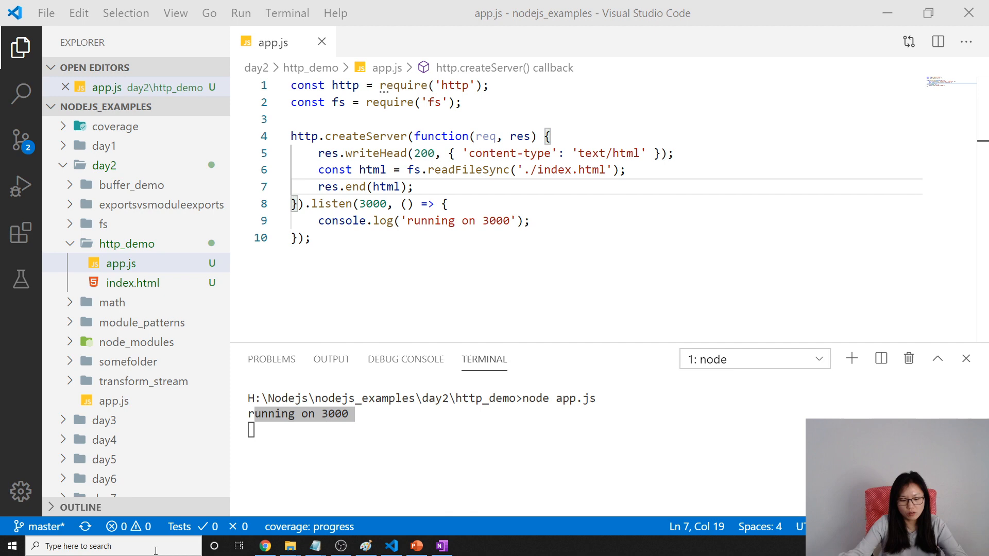
Search for and launch Firefox, then return to index.html in VS Code
{"action": "type", "text": "firefox"}
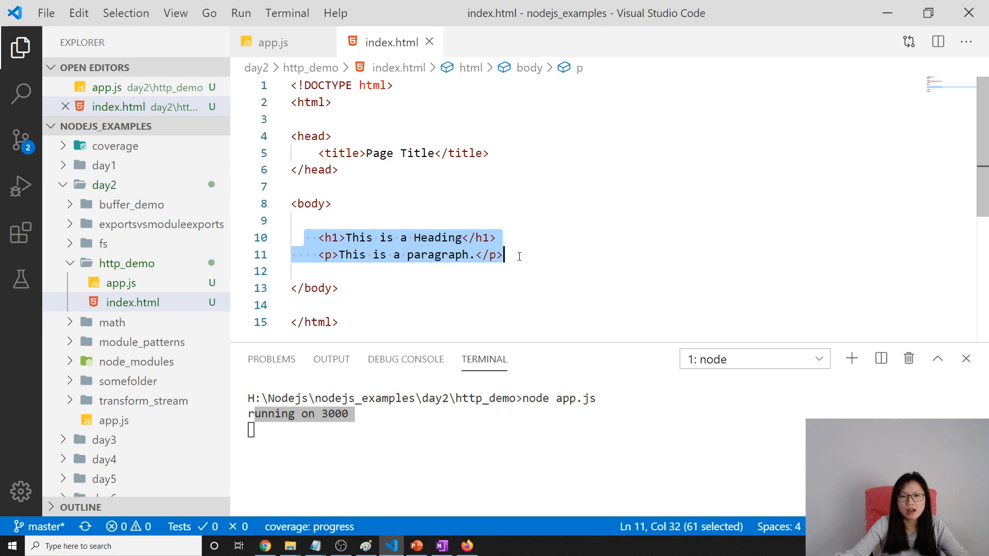
Flip from app.js to index.html and back to app.js
{"action": "left_click", "coordinate": [272, 43]}
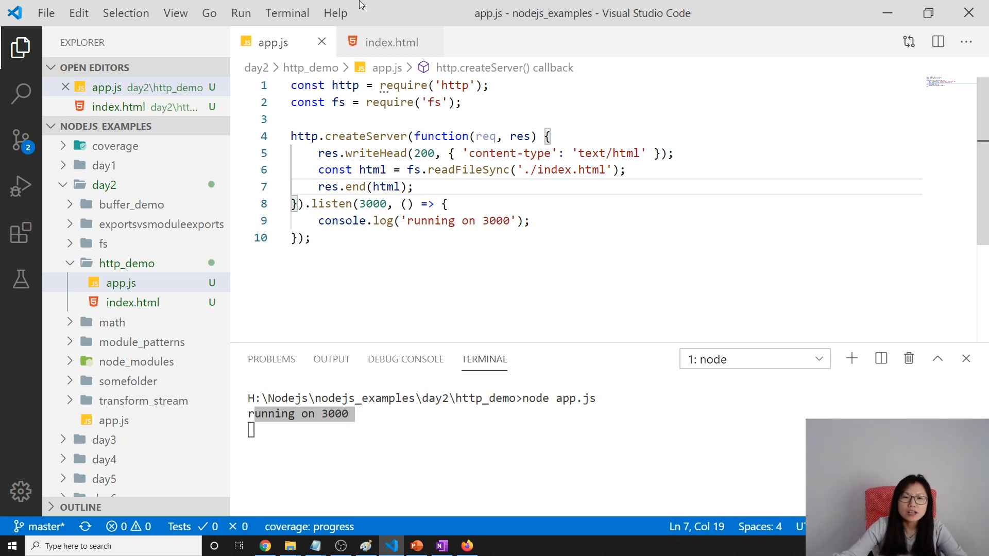
{"action": "left_click", "coordinate": [391, 42]}
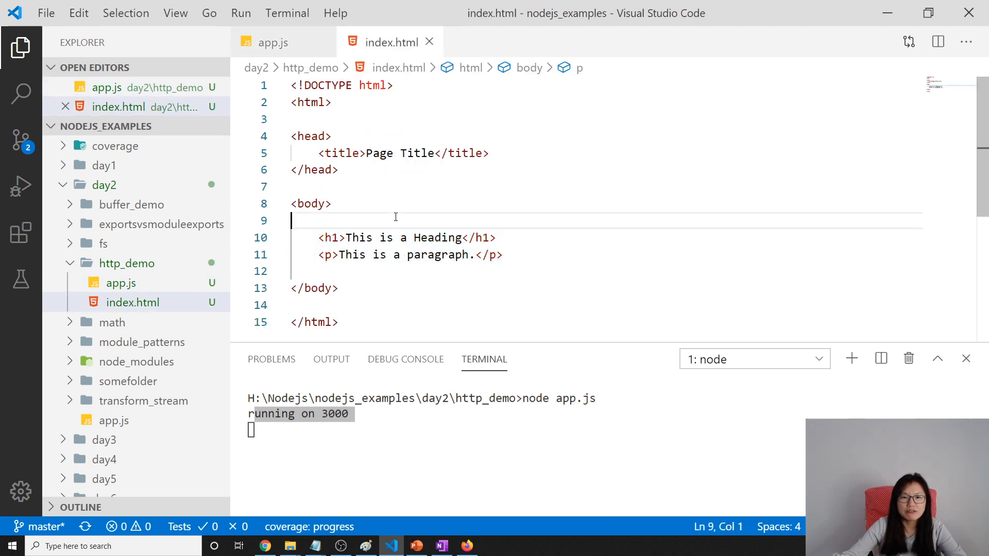
{"action": "left_click", "coordinate": [273, 42]}
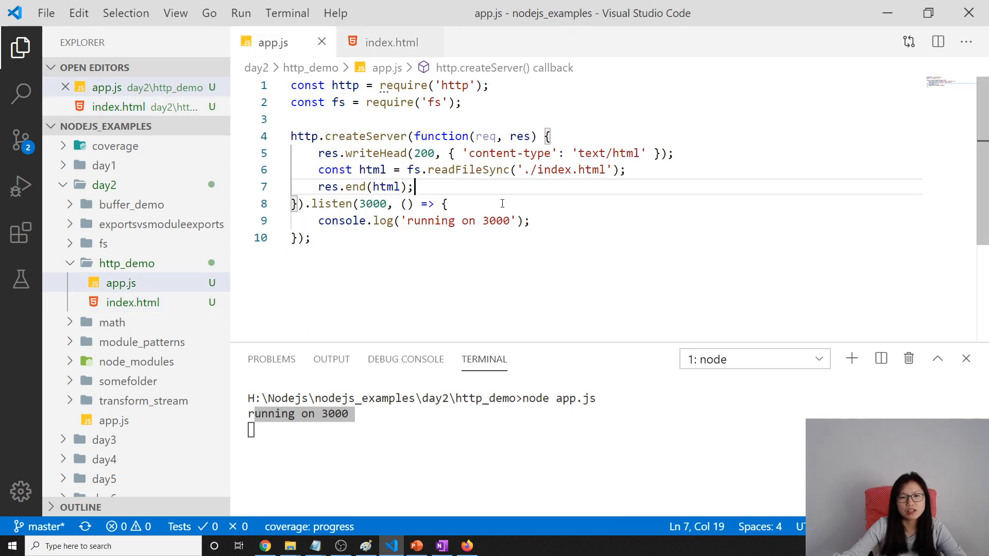